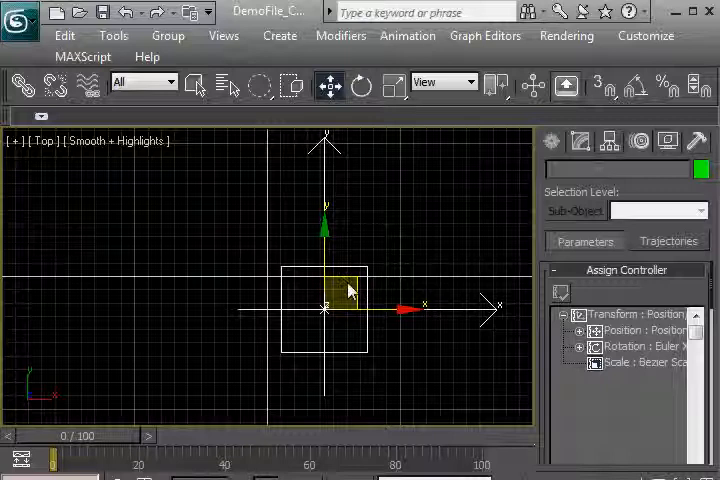
Step: Assign a Position Script controller to the point helper's position track and open its editor
left_click(628, 330)
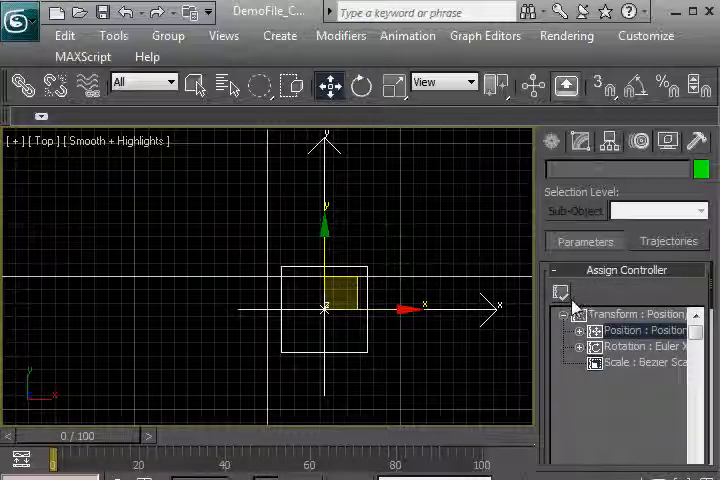
left_click(561, 292)
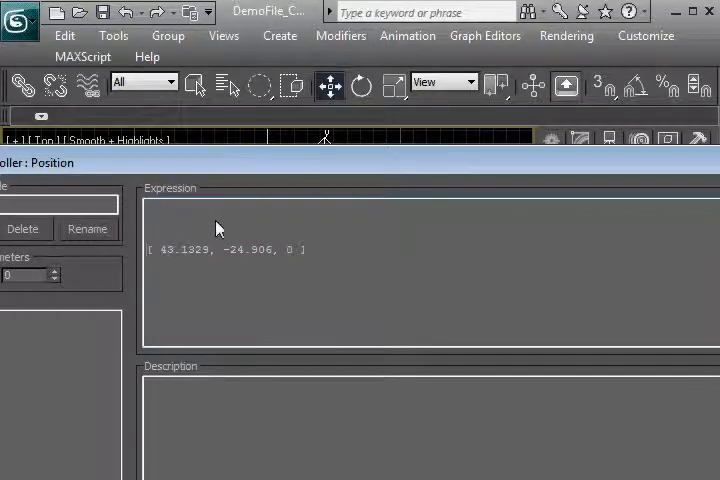
mouse_move(177, 231)
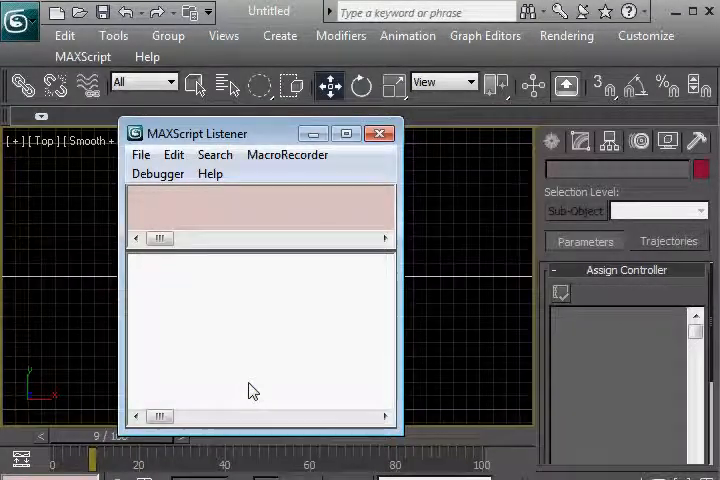
Step: Scrub the time slider so the Listener logs 'Callback executed on frame' messages down to frame 0
left_click(17, 20)
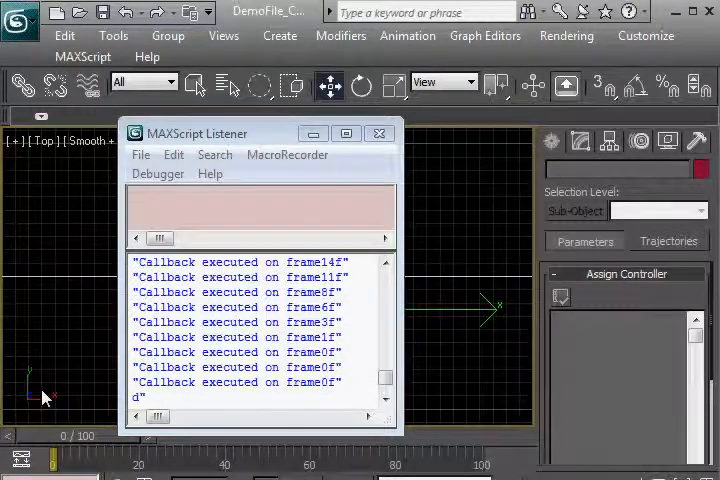
mouse_move(40, 362)
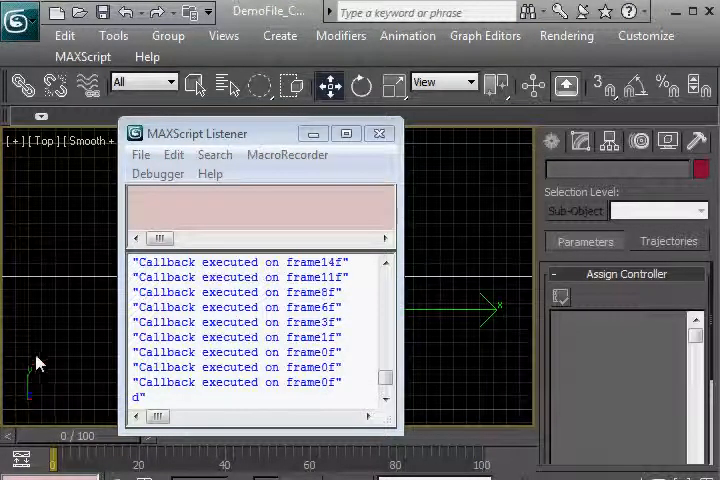